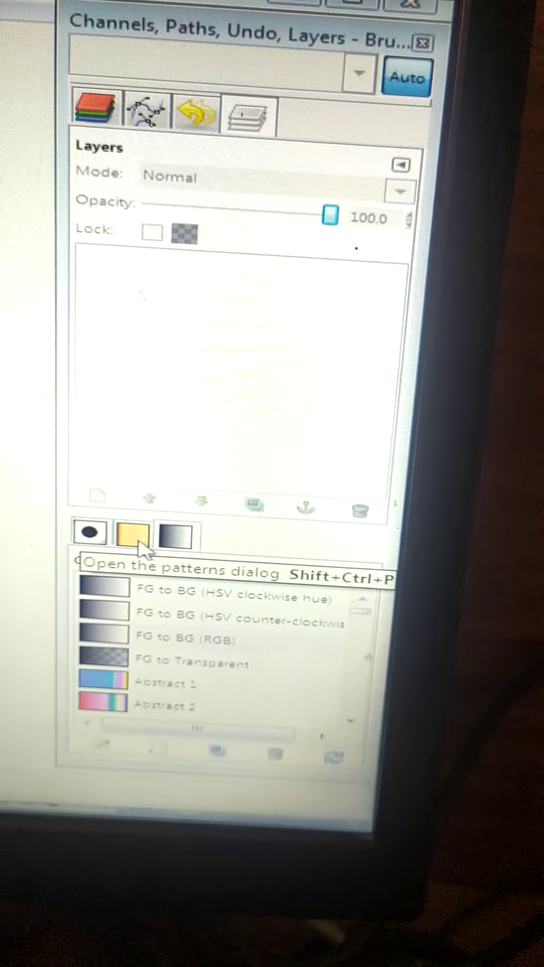
Step: Show the patterns pane, close the floating gradients dialog, and open the dock's tab menu
{"action": "left_click", "coordinate": [174, 535]}
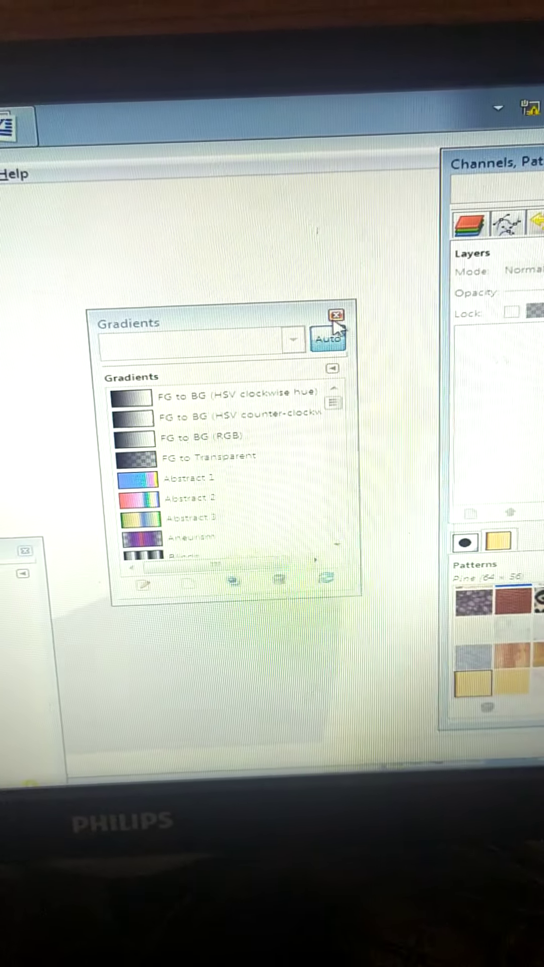
{"action": "left_click", "coordinate": [336, 315]}
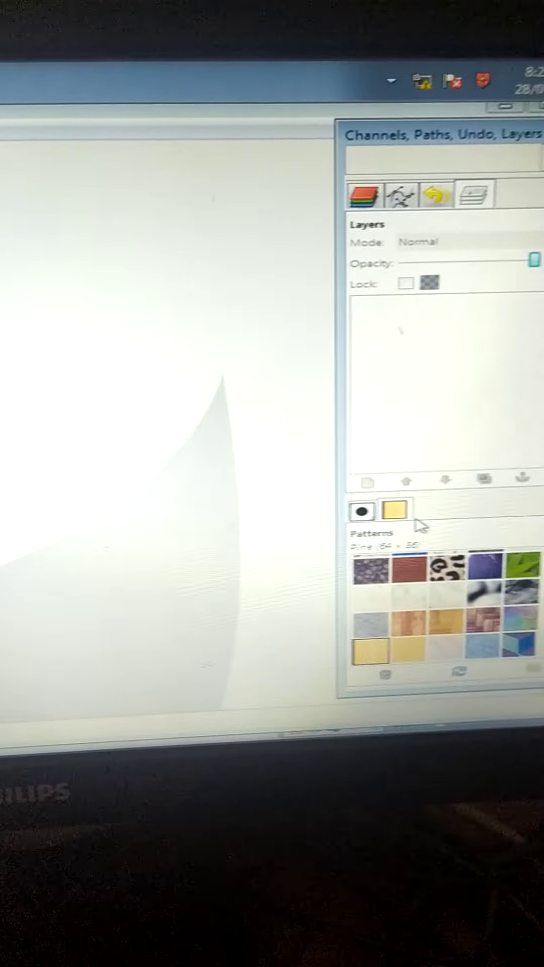
{"action": "left_click", "coordinate": [502, 510]}
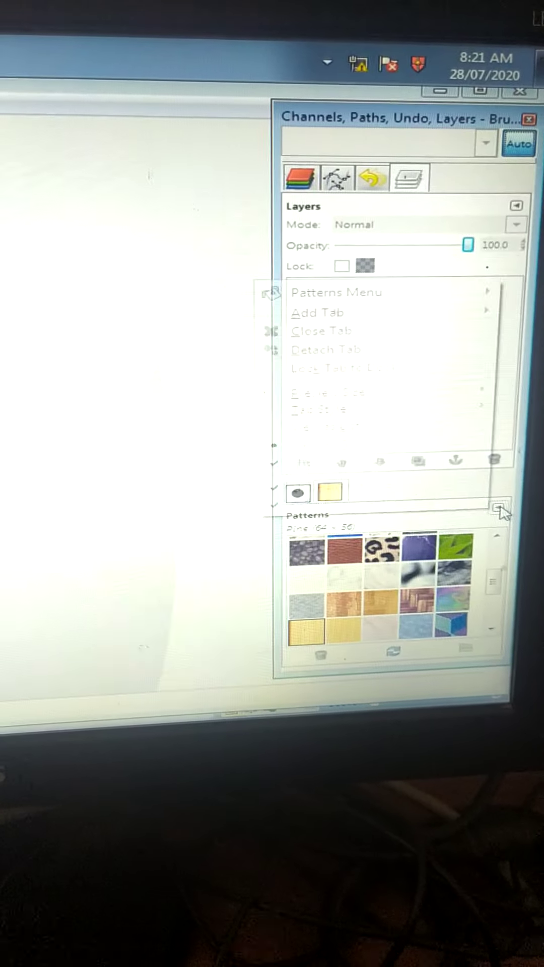